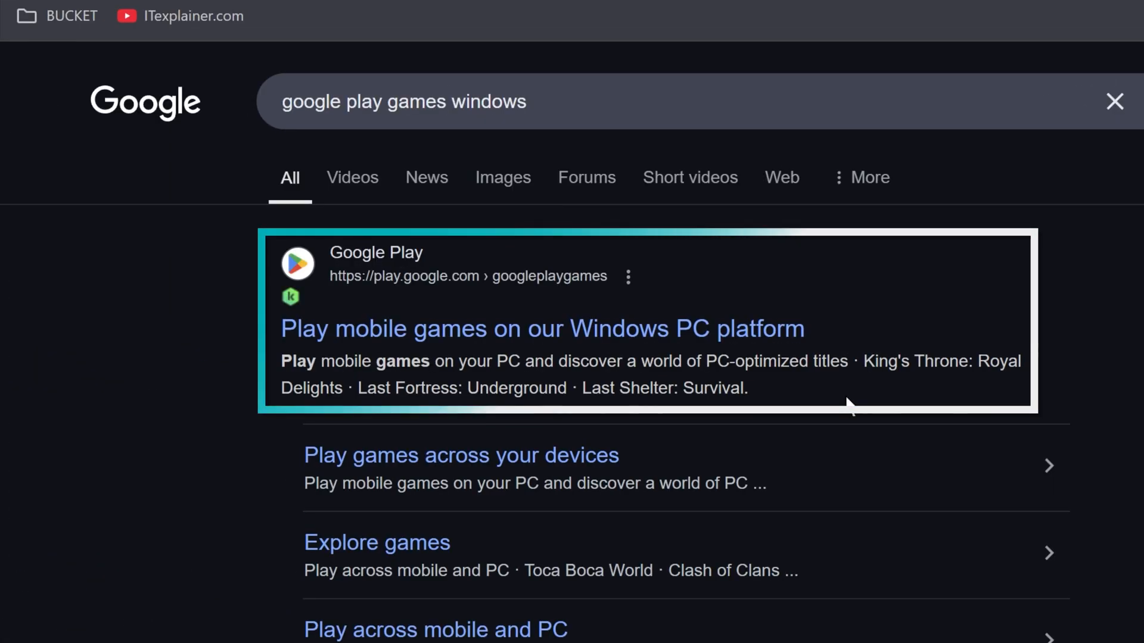
Download the Google Play Games beta installer and run Install-GooglePlayGames-Beta.exe from Downloads
left_click(542, 328)
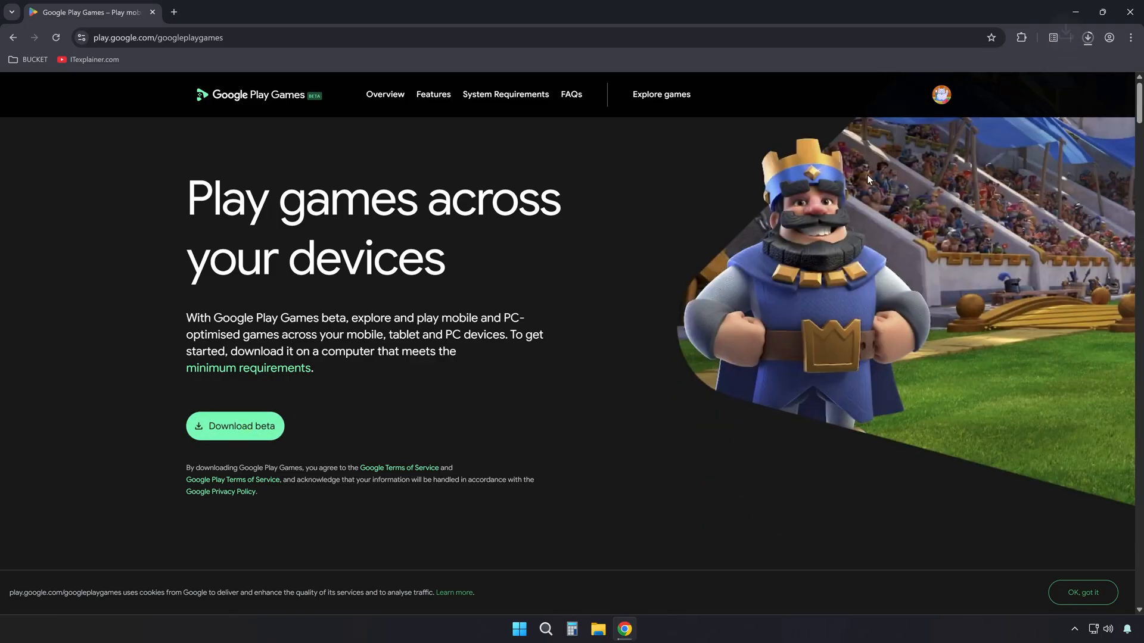
left_click(1087, 37)
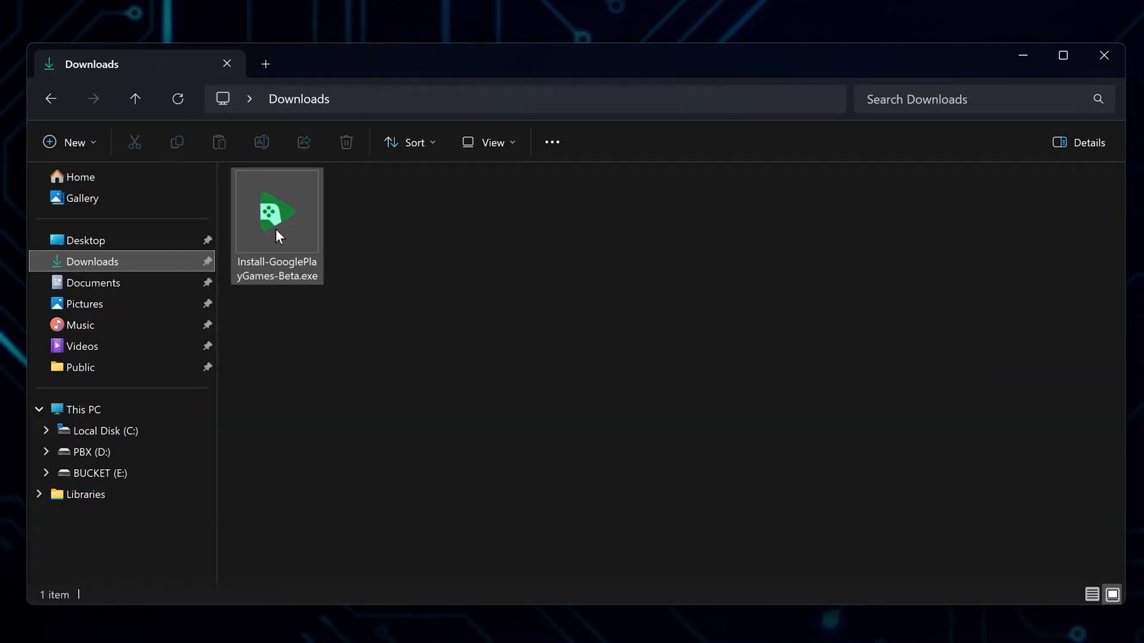
left_click(276, 211)
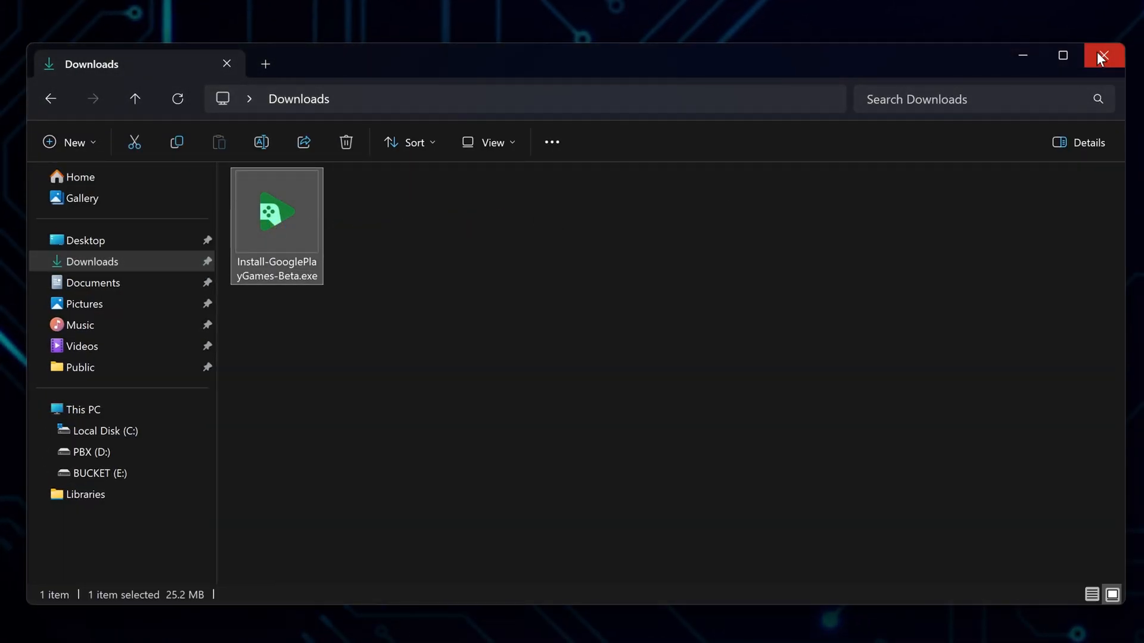
double_click(276, 212)
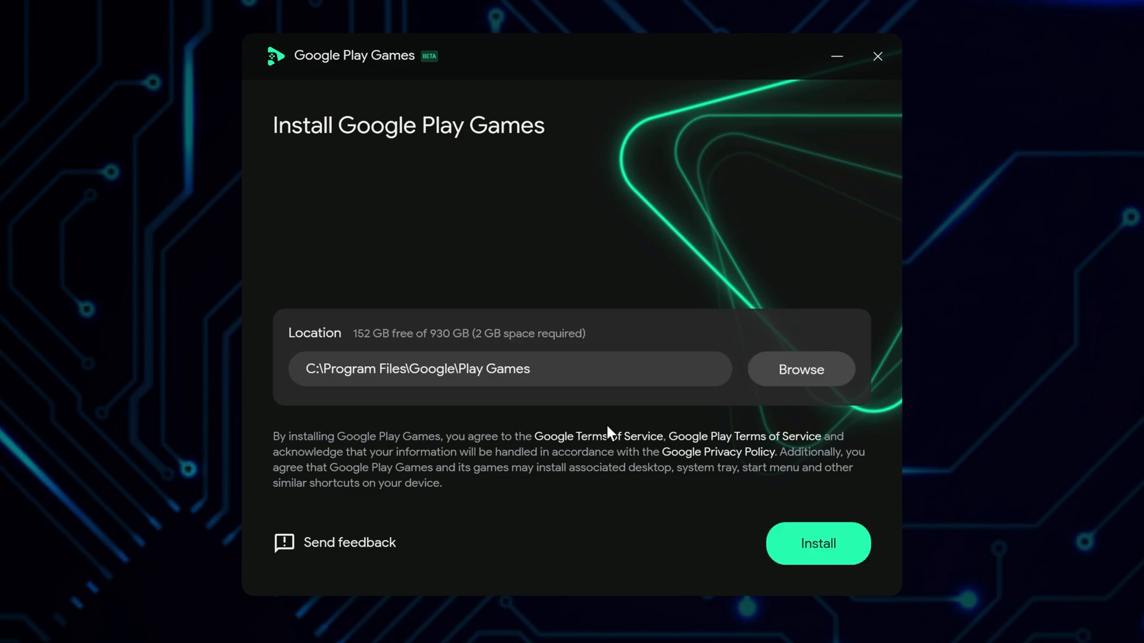
mouse_move(510, 399)
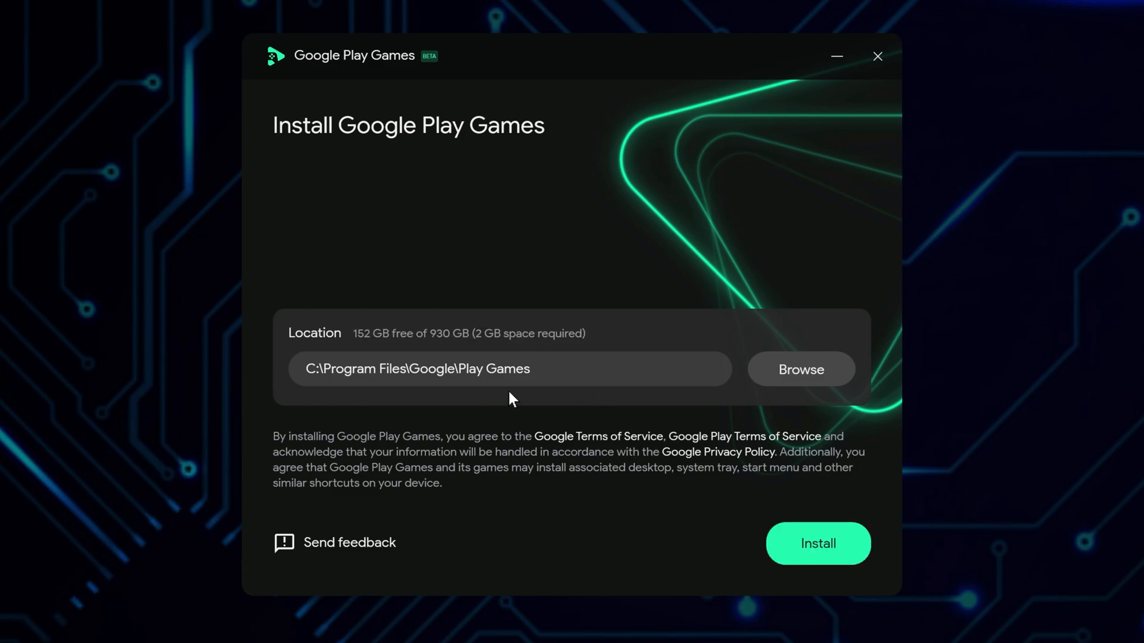
Install Google Play Games beta to the default Program Files location
left_click(817, 544)
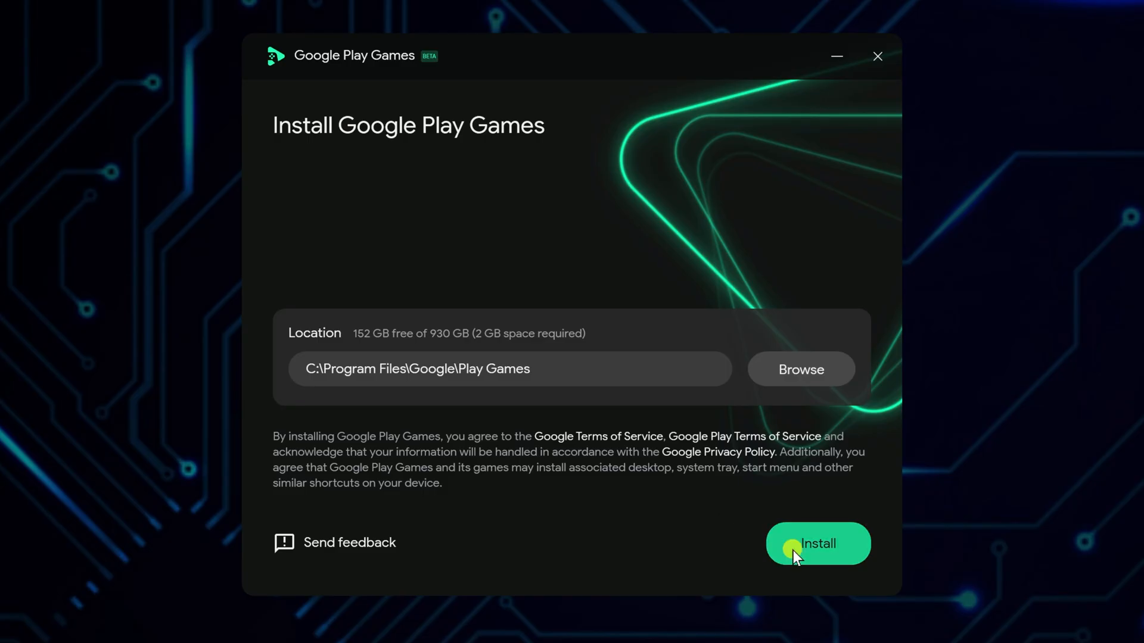
left_click(817, 544)
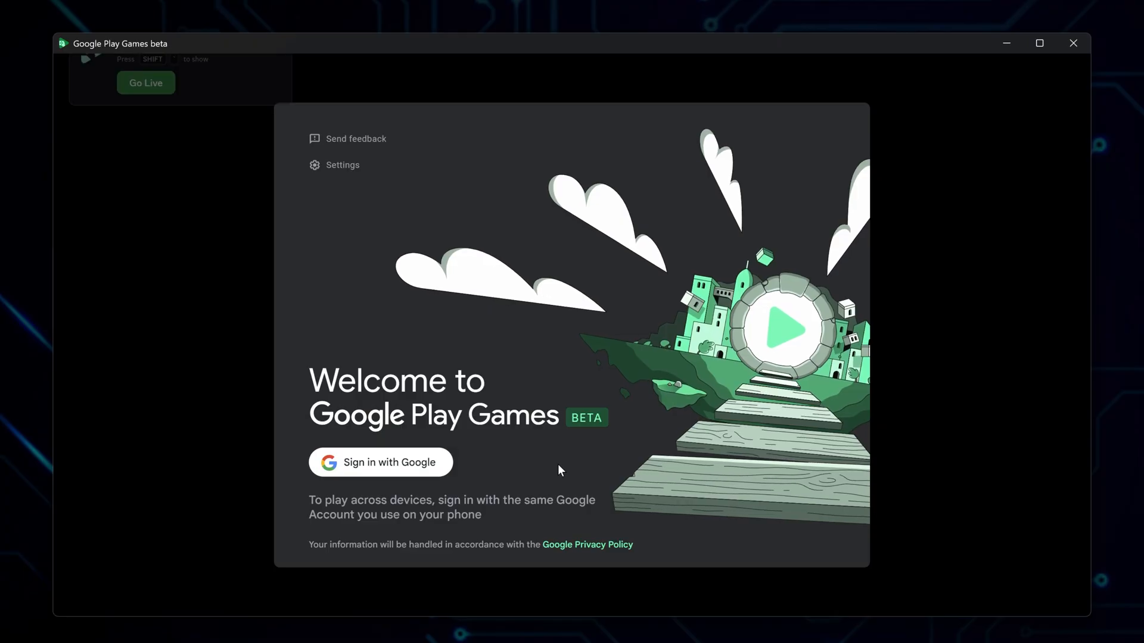
Sign in with Google, accept the terms, disable Help improve data sharing, and finish
left_click(380, 462)
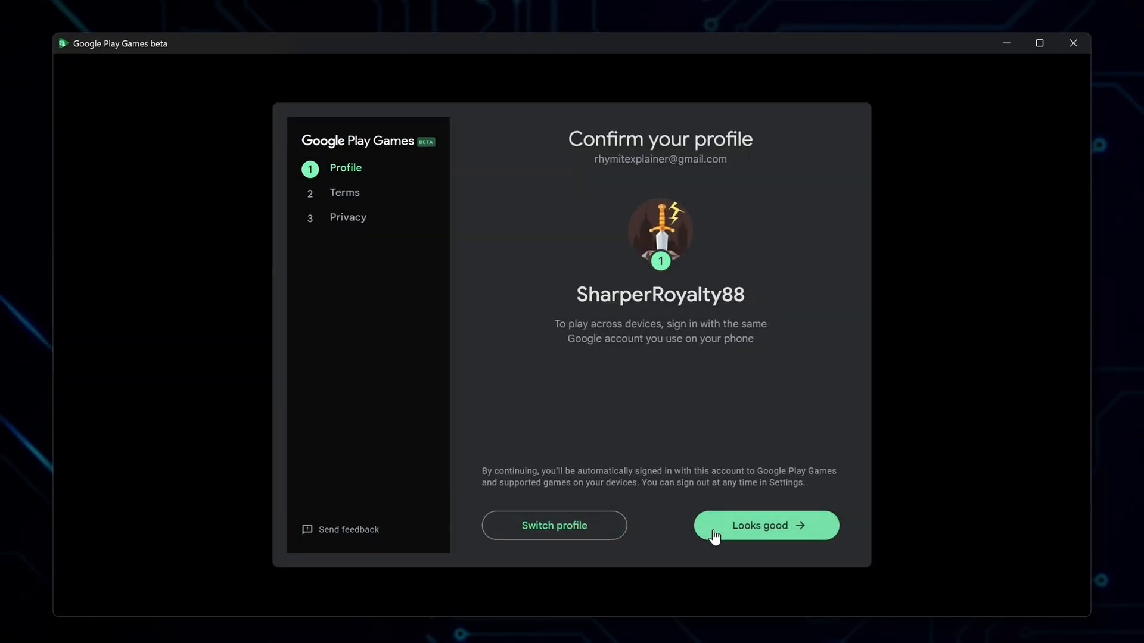
left_click(765, 526)
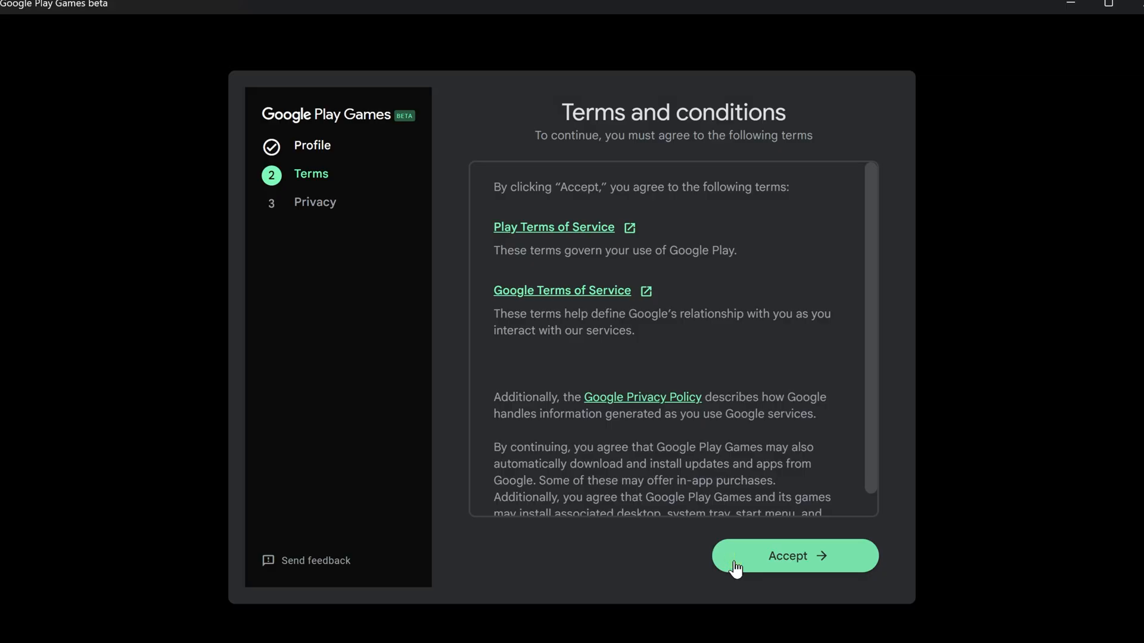
left_click(793, 555)
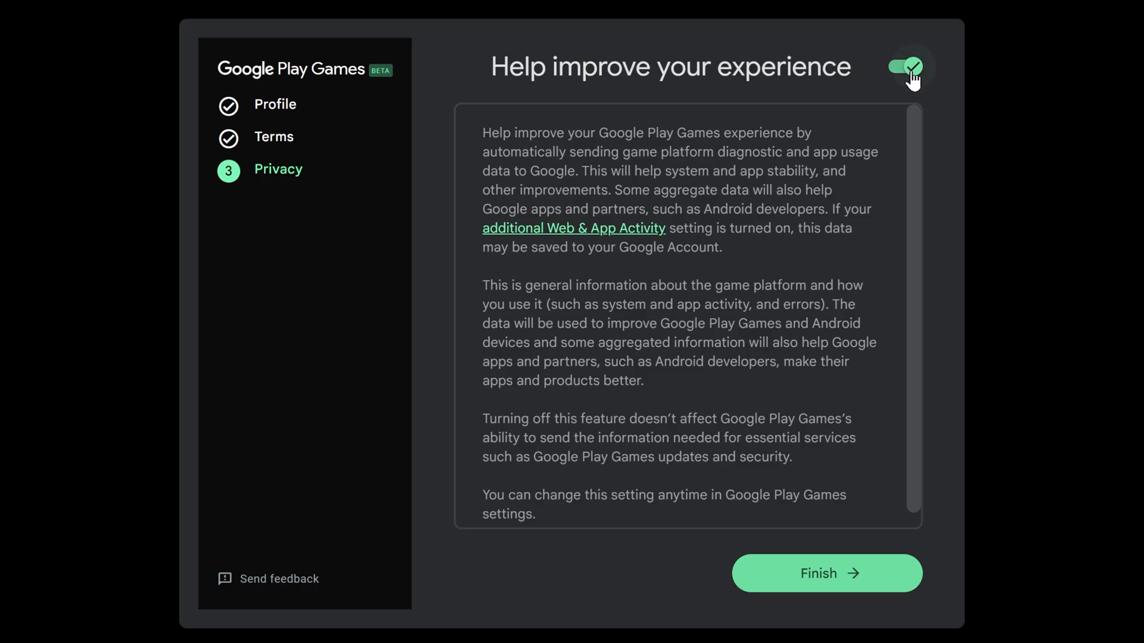
left_click(904, 66)
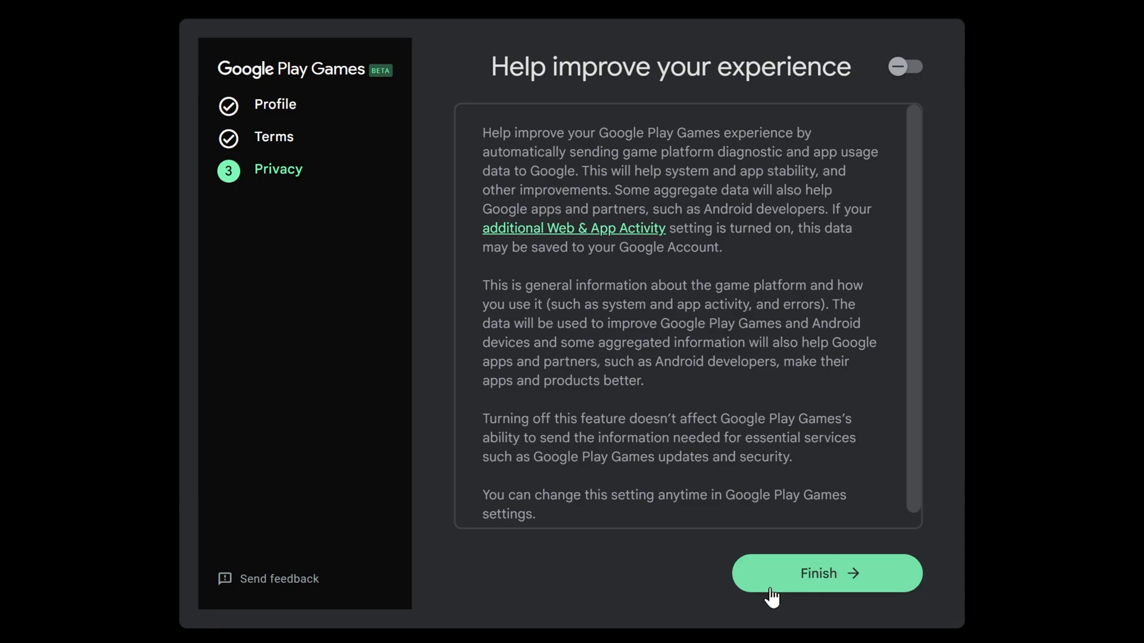
left_click(826, 573)
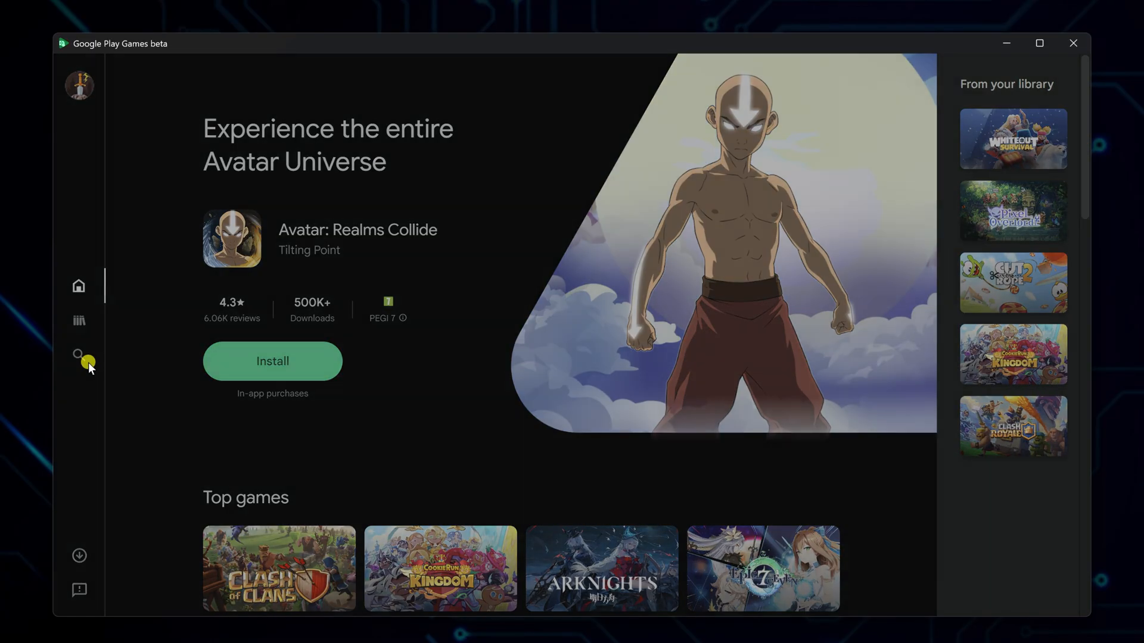
Search 'block blast', open Block Blast!, and view its Untested compatibility notice
left_click(78, 354)
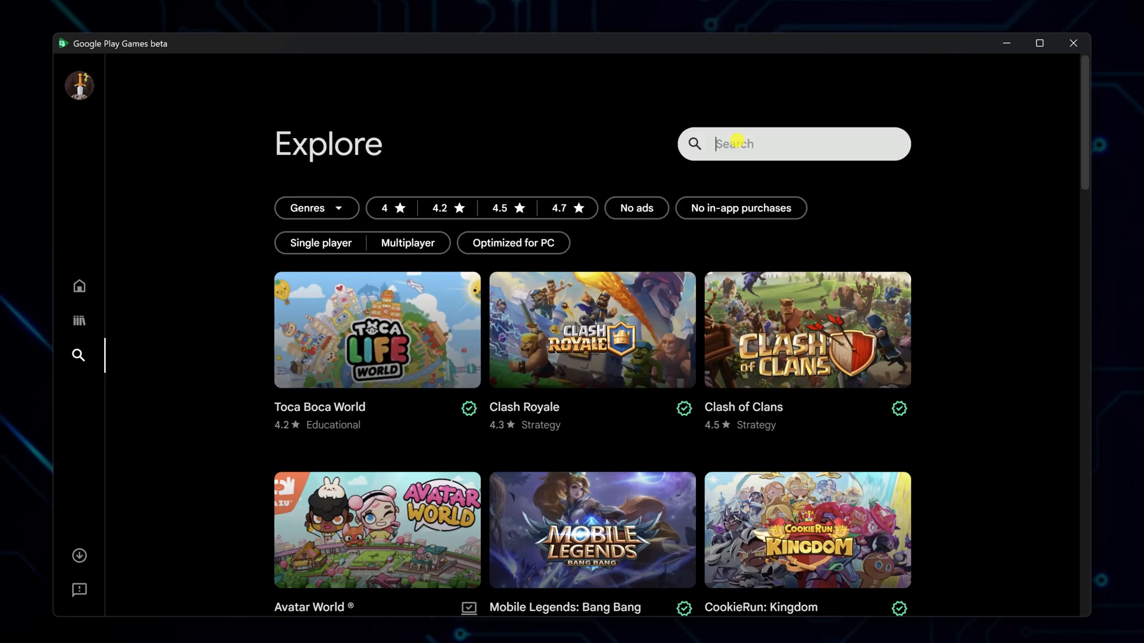
type("block blast")
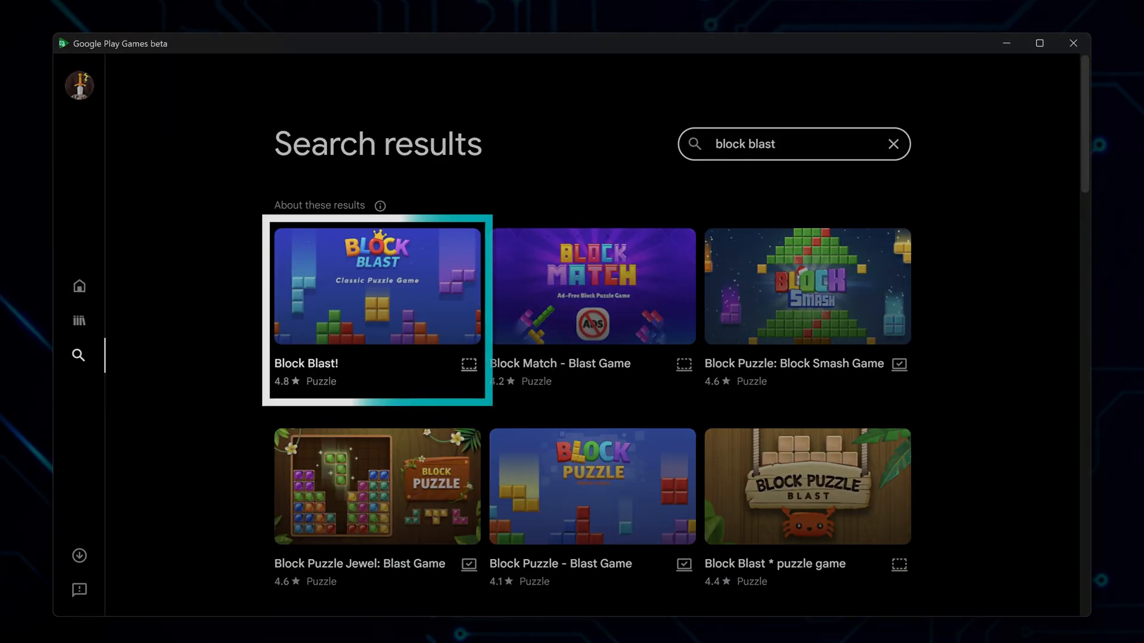
mouse_move(583, 286)
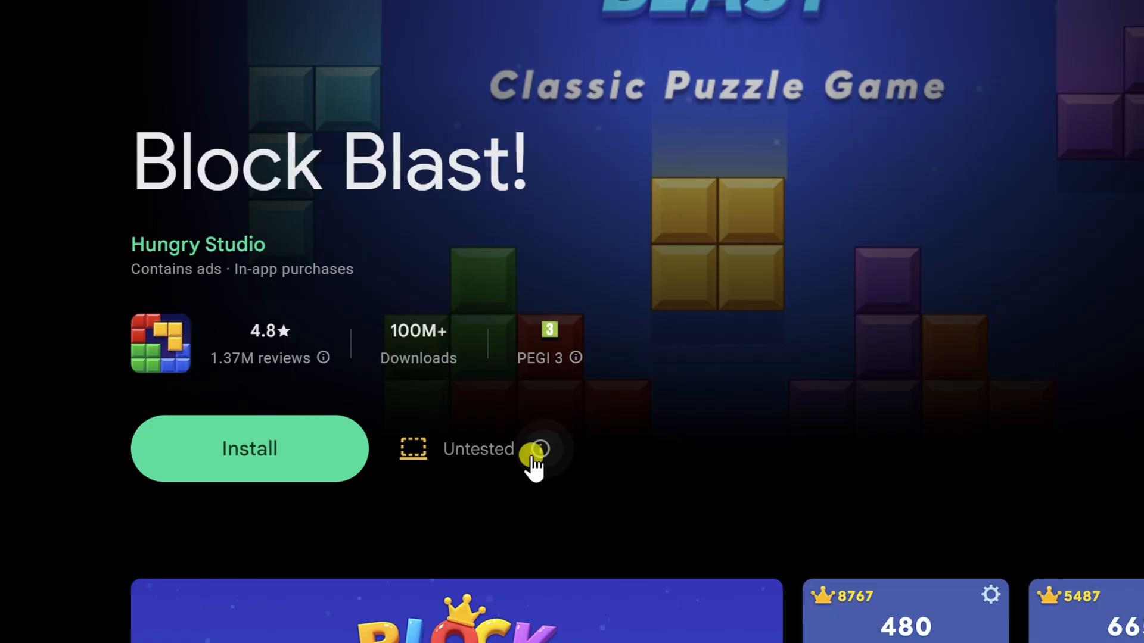
left_click(540, 449)
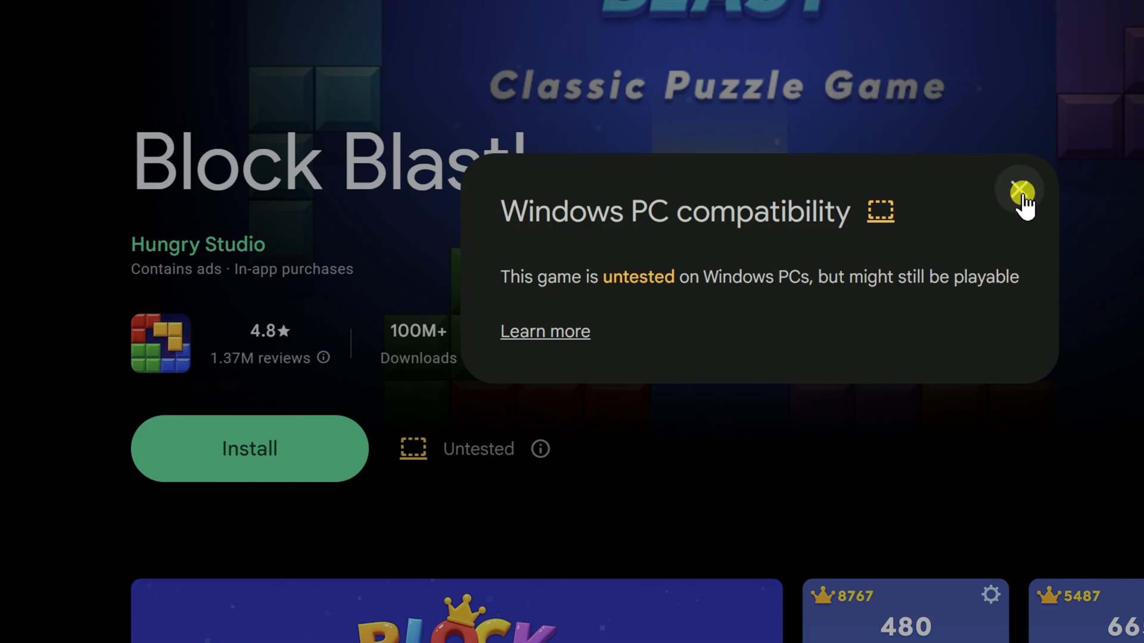
left_click(1021, 192)
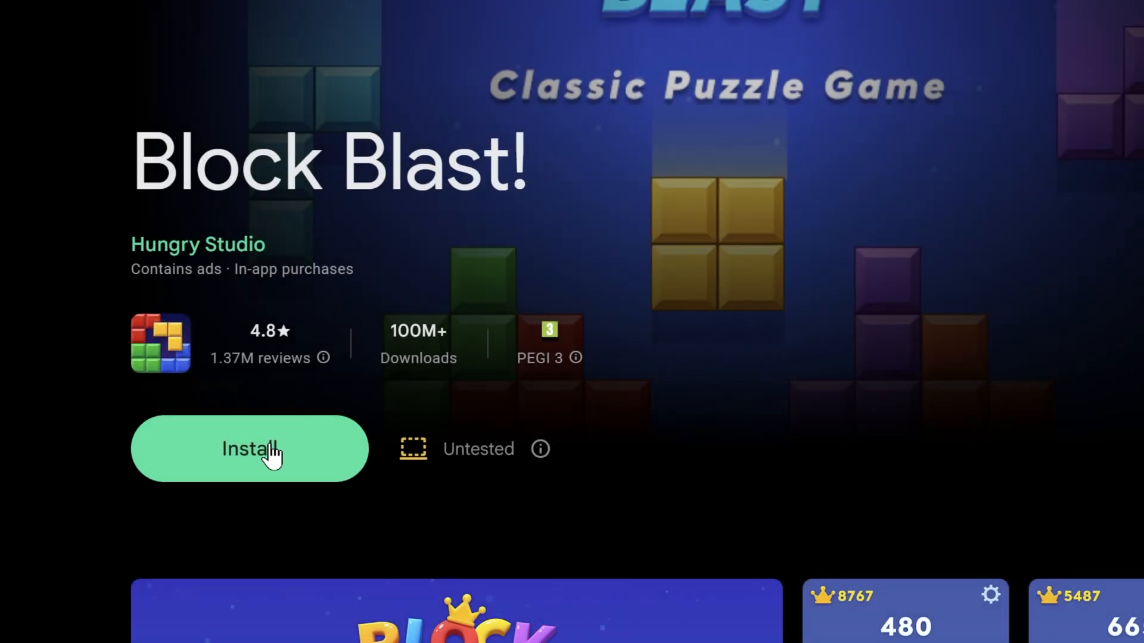
Install Block Blast! and add its desktop shortcut
left_click(249, 448)
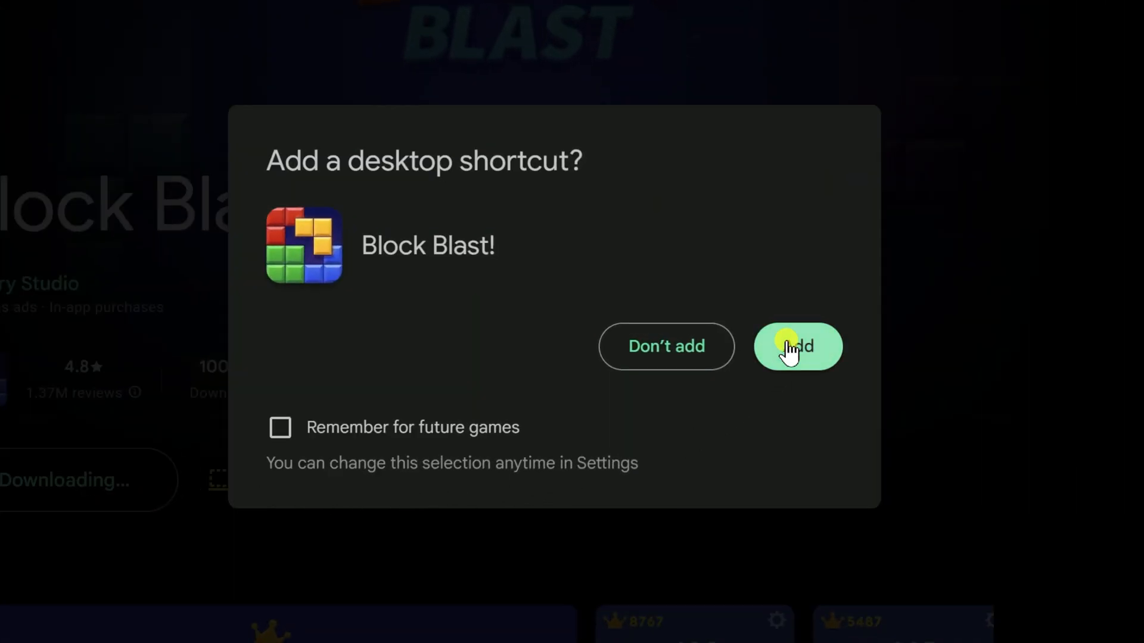
left_click(798, 346)
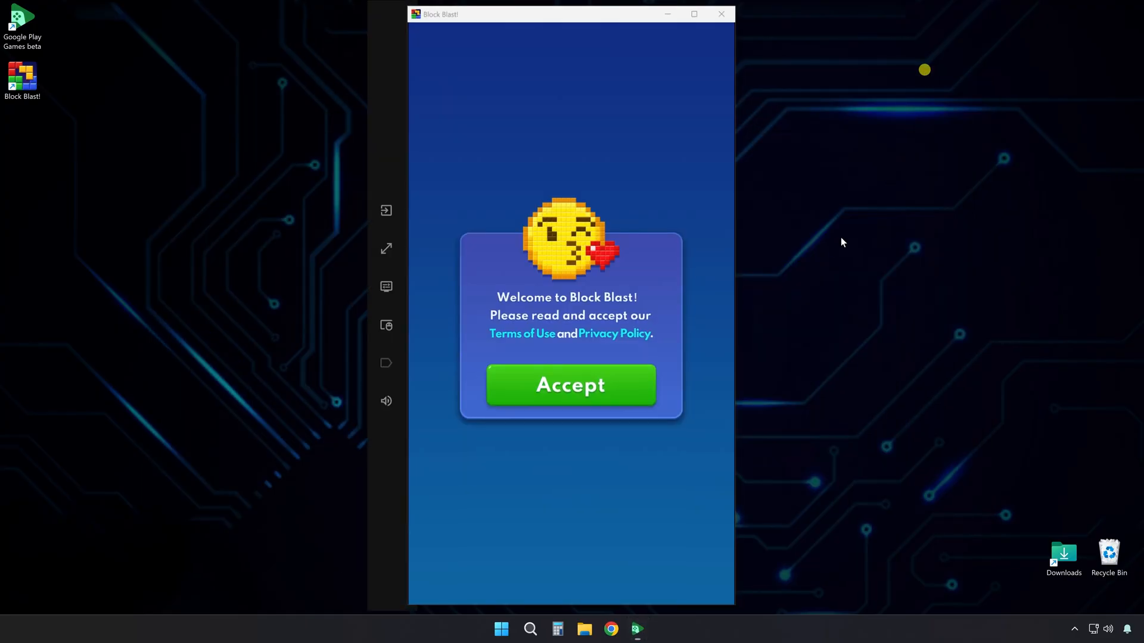
Accept Block Blast!'s welcome terms and show the visual settings panel
left_click(570, 385)
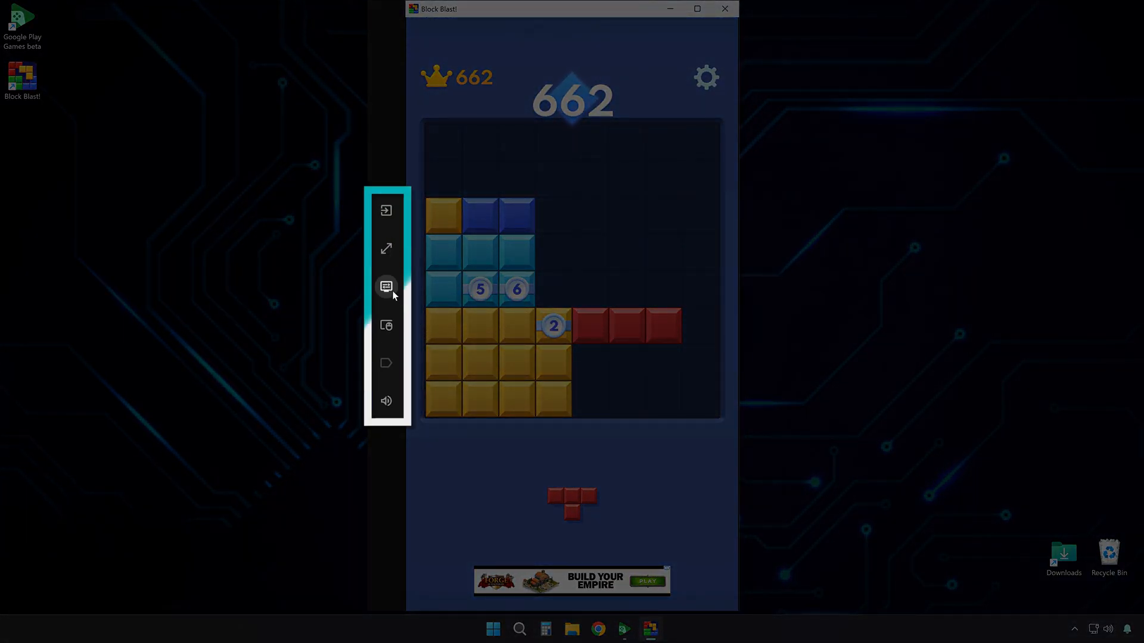
left_click(386, 286)
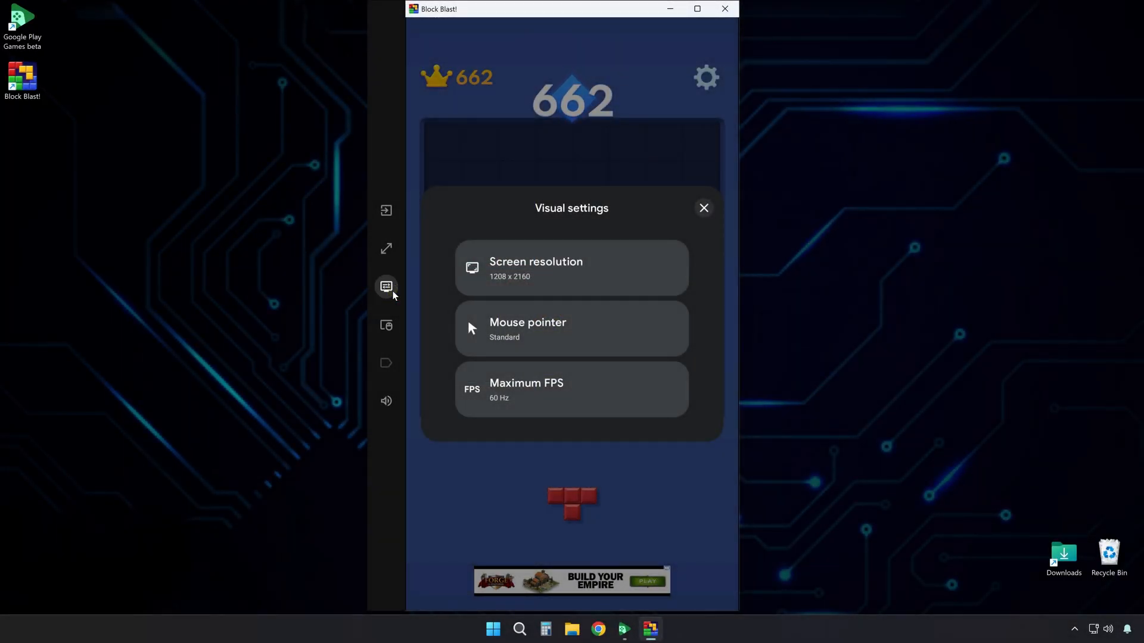
Review screen resolutions keeping 1208 x 2160, then view Maximum FPS options
left_click(571, 268)
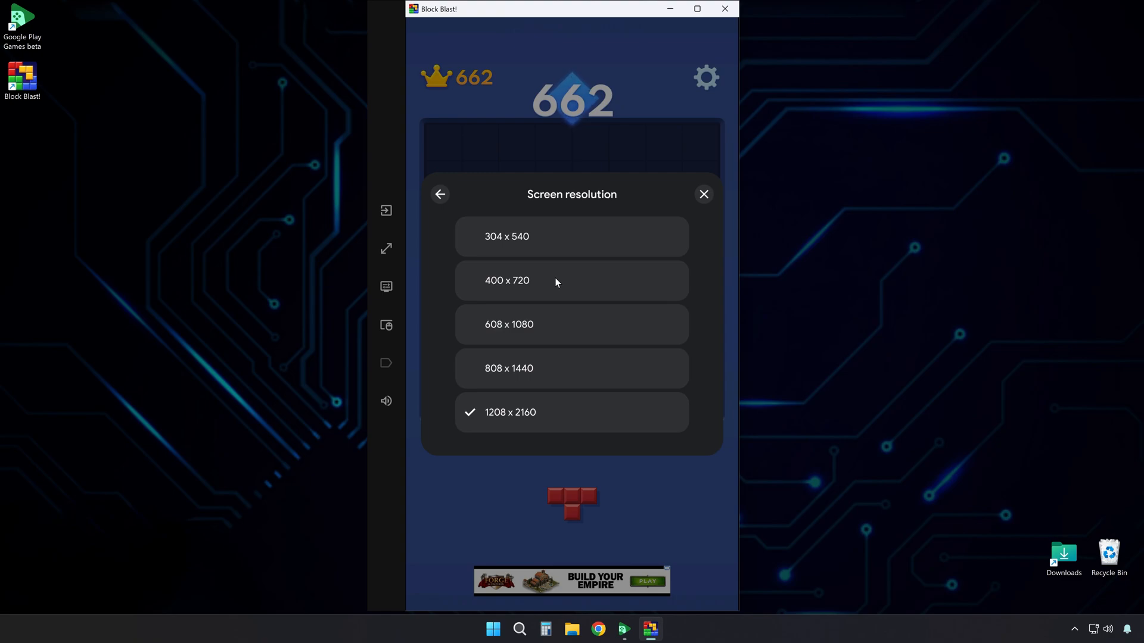
left_click(439, 194)
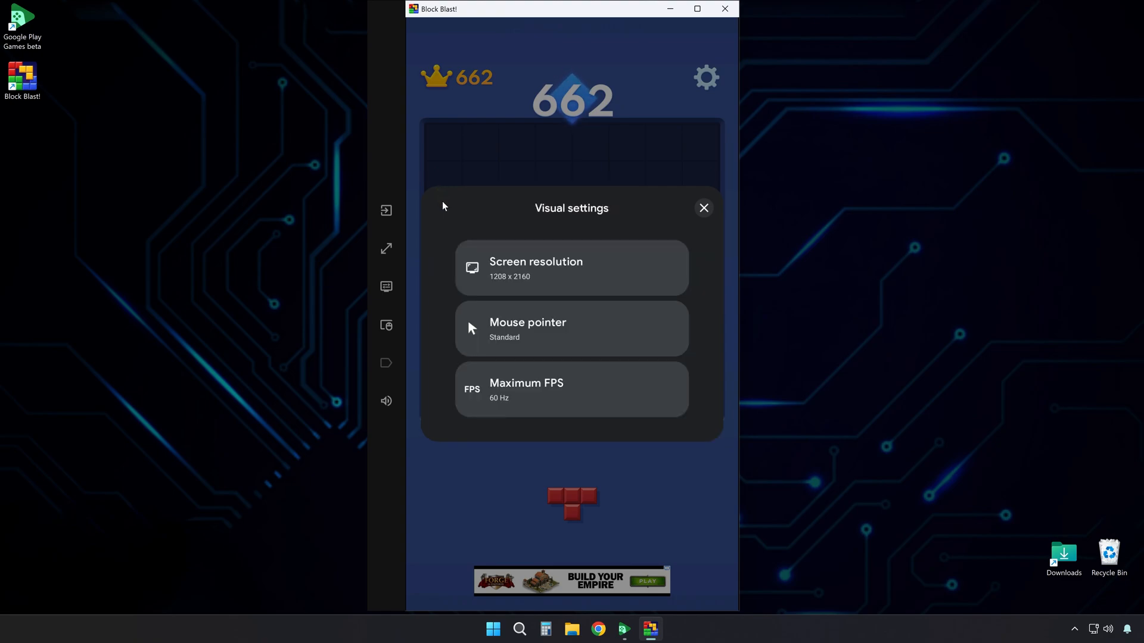
left_click(571, 389)
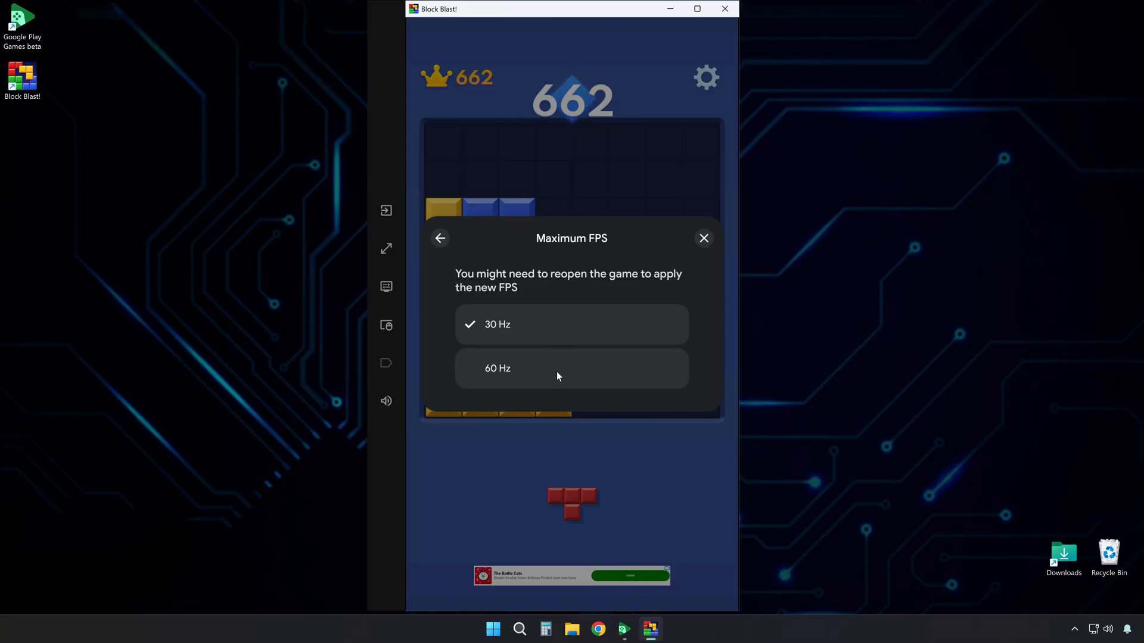
Set Maximum FPS to 60 Hz and go back to Visual settings
left_click(572, 368)
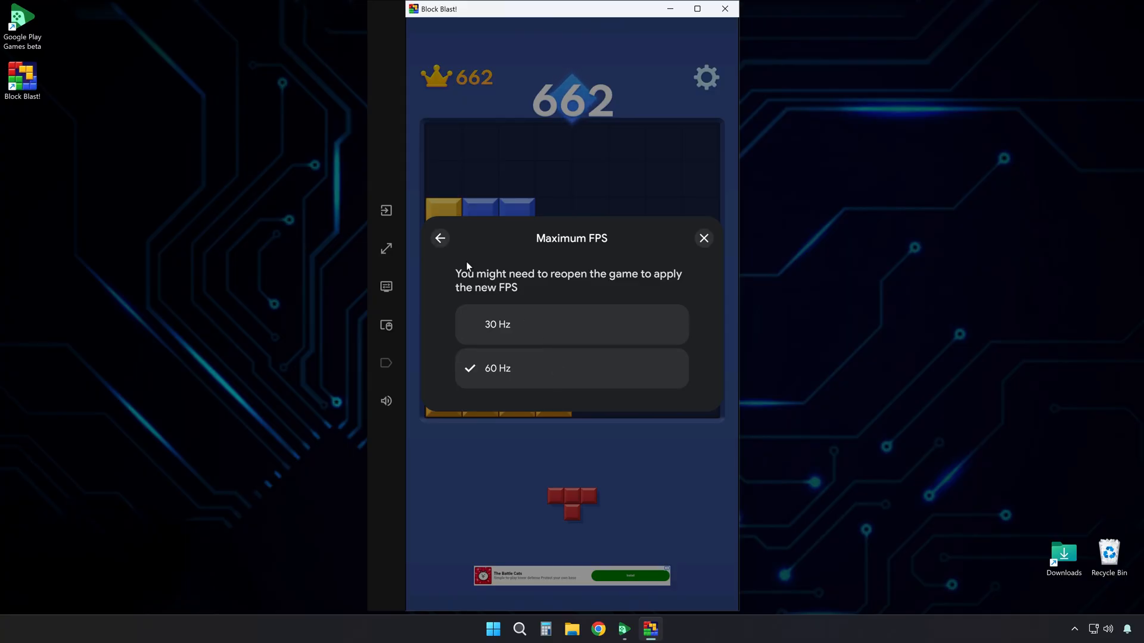
left_click(440, 238)
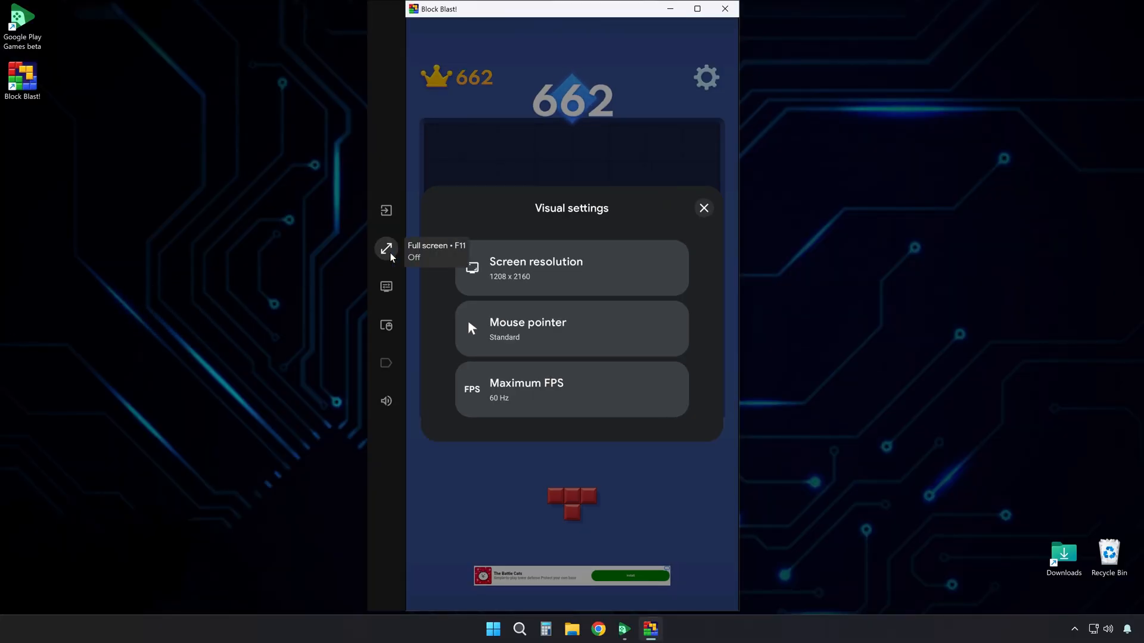
Close the visual settings panel to return to the Block Blast! board
left_click(703, 208)
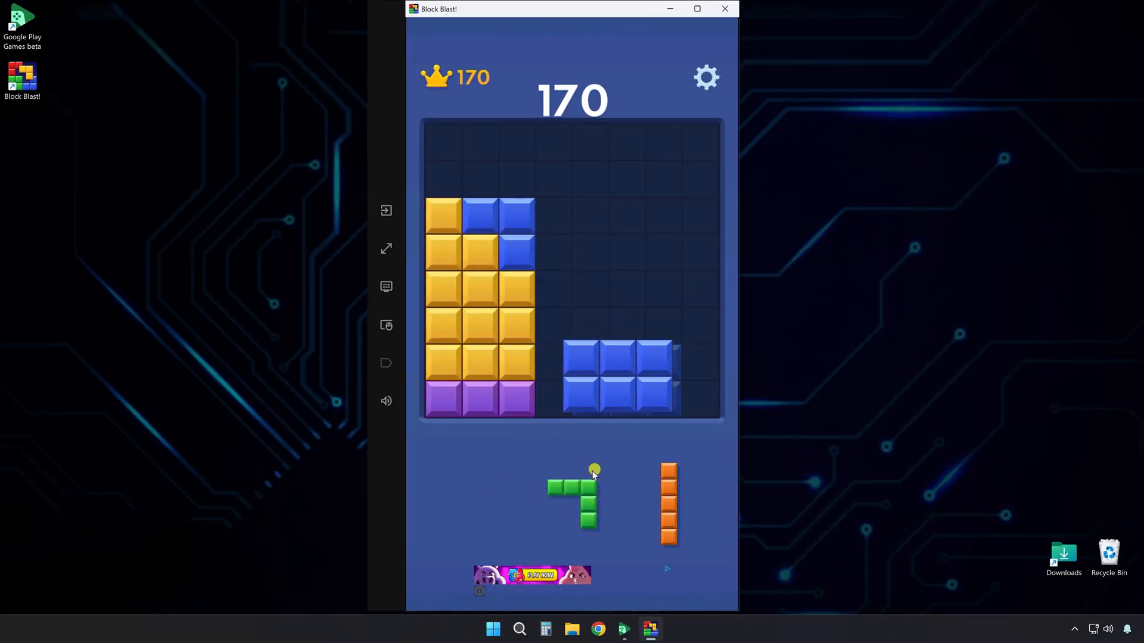